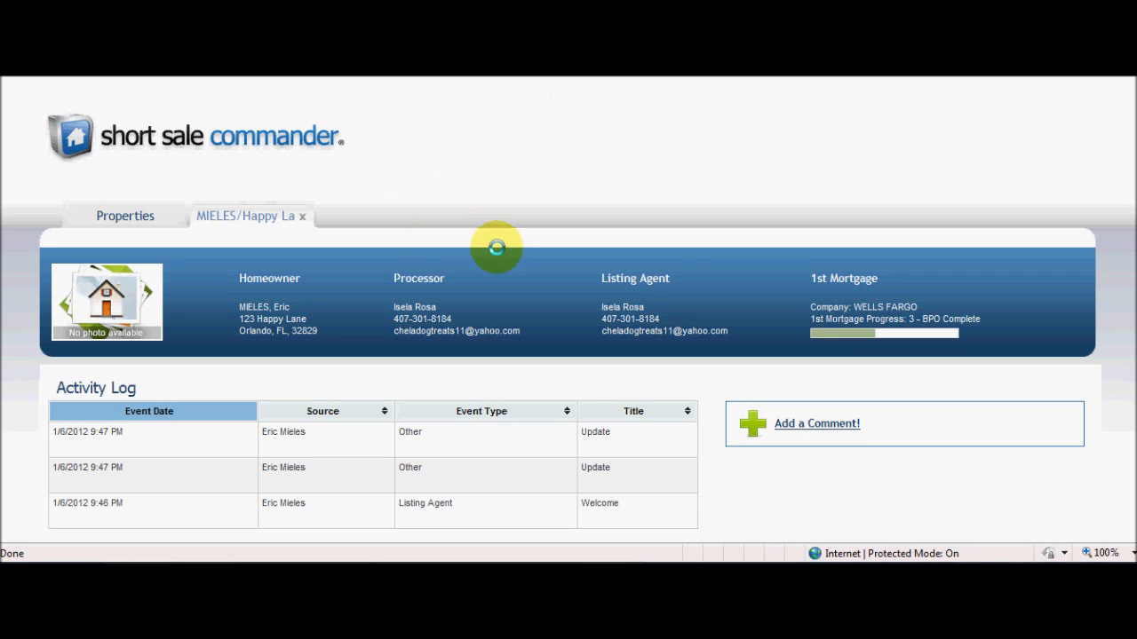
mouse_move(303, 249)
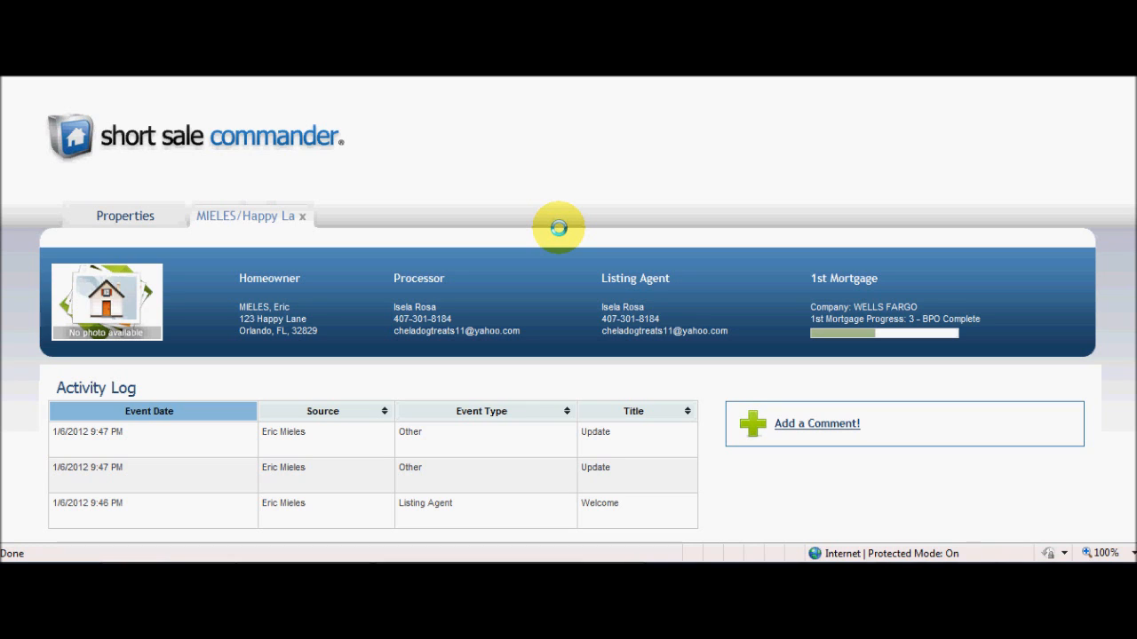
mouse_move(377, 218)
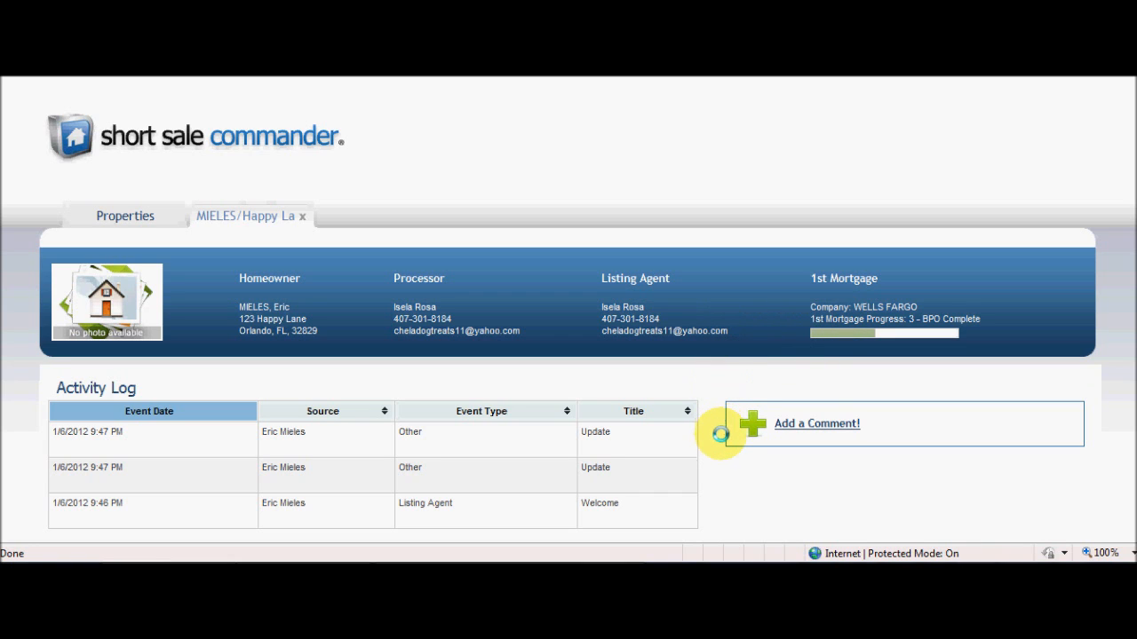
mouse_move(728, 485)
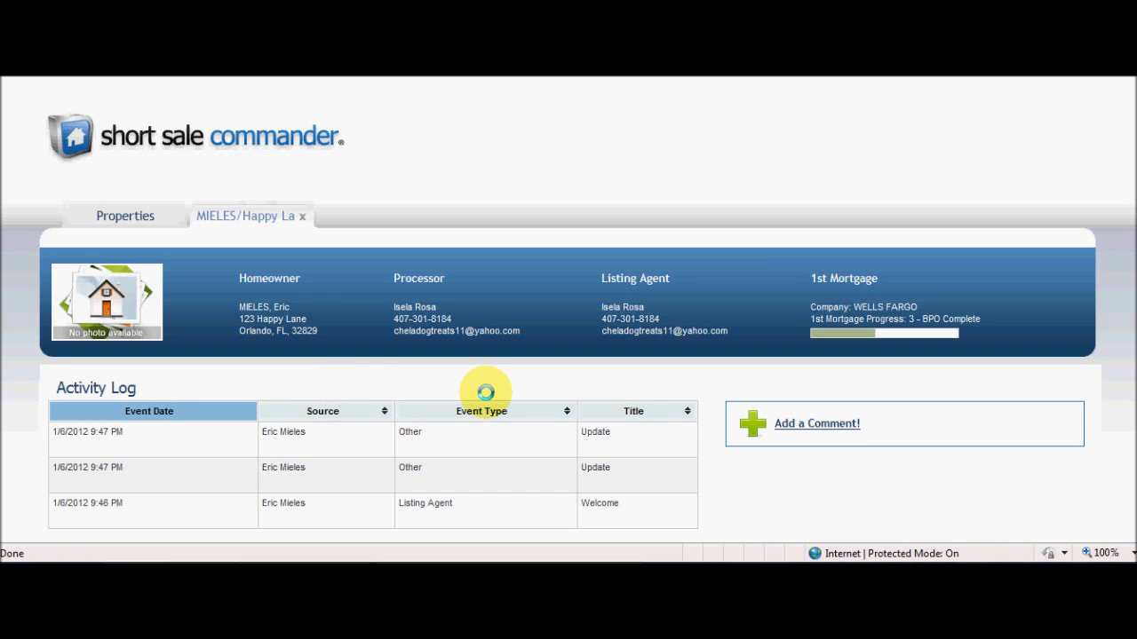
mouse_move(622, 389)
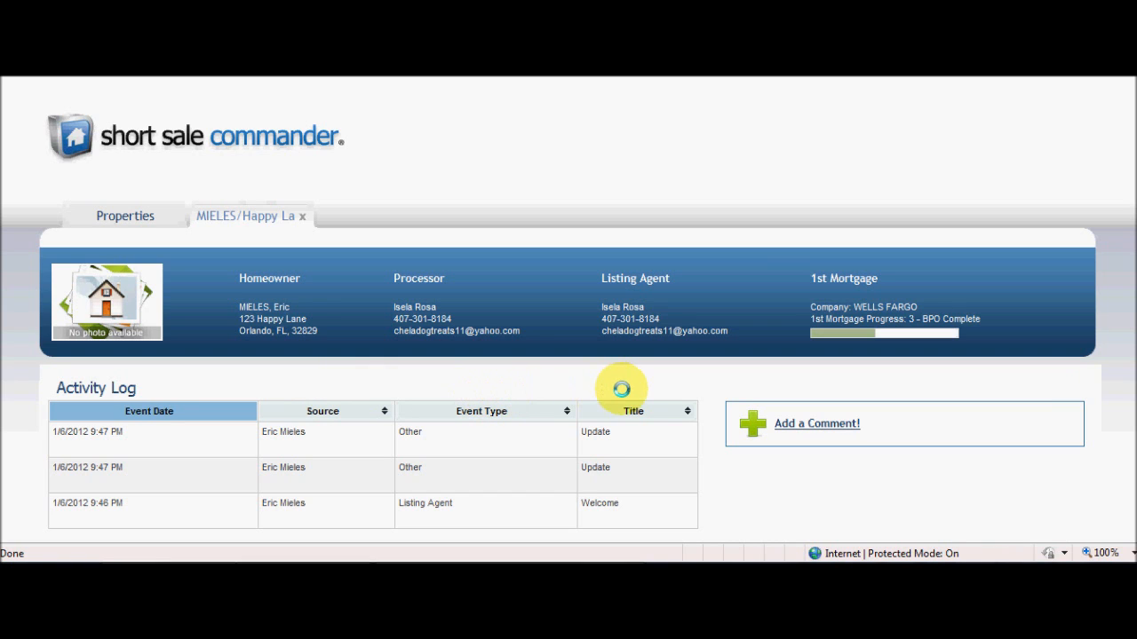
mouse_move(721, 510)
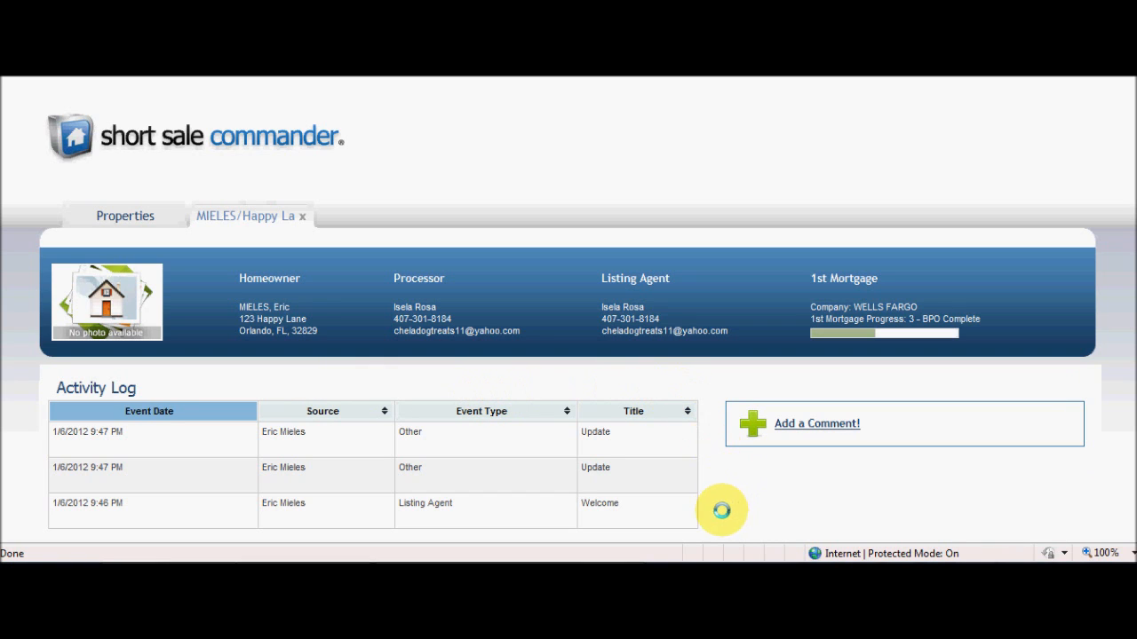